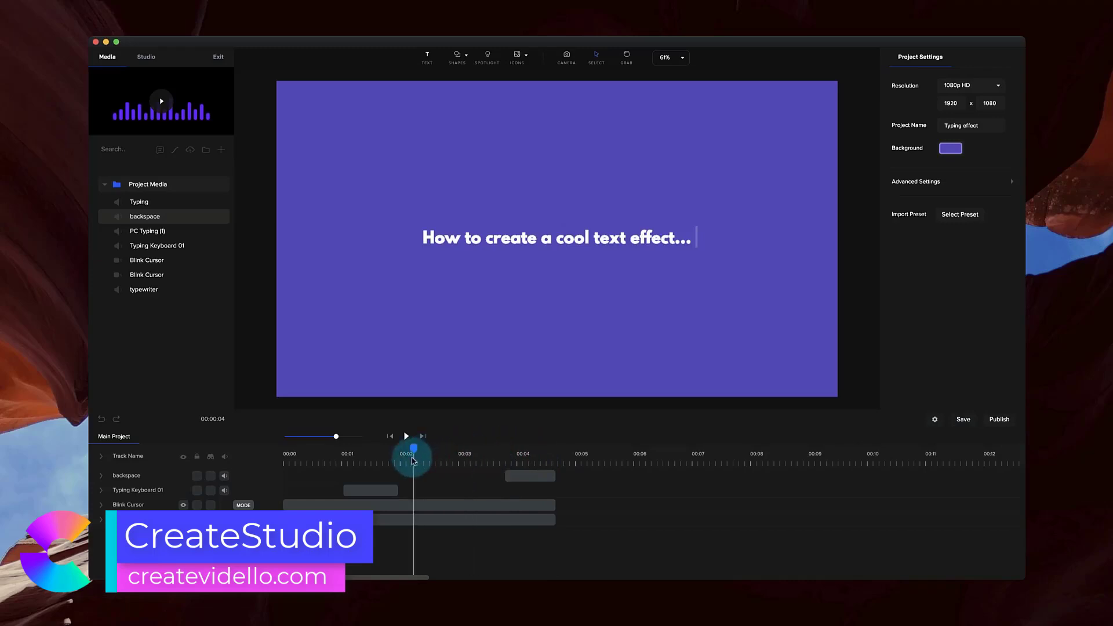
- Delete the demo tracks so only the empty purple canvas and a blank timeline remain
{"action": "left_click", "coordinate": [963, 418]}
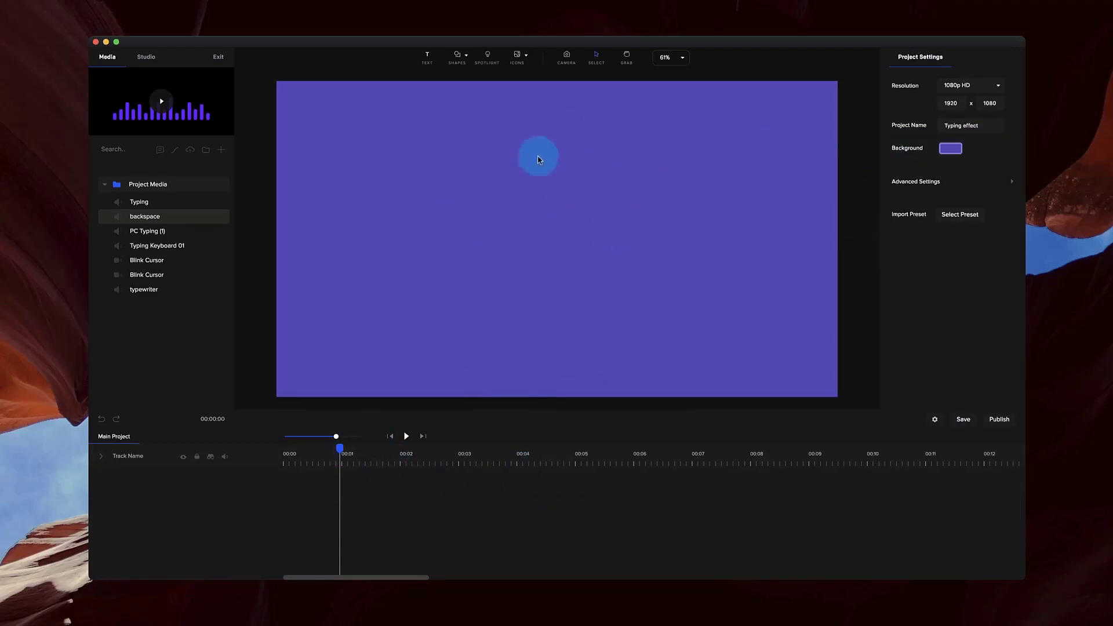
{"action": "mouse_move", "coordinate": [301, 410]}
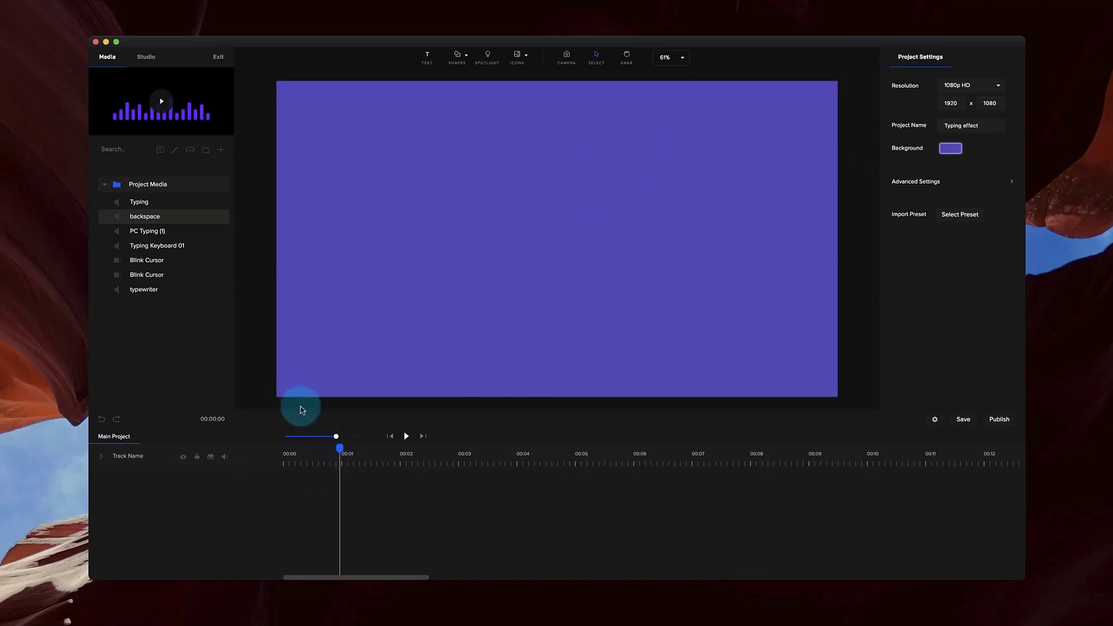
- Add the Blink Cursor clip to the canvas and position it at the left
{"action": "left_click", "coordinate": [147, 275]}
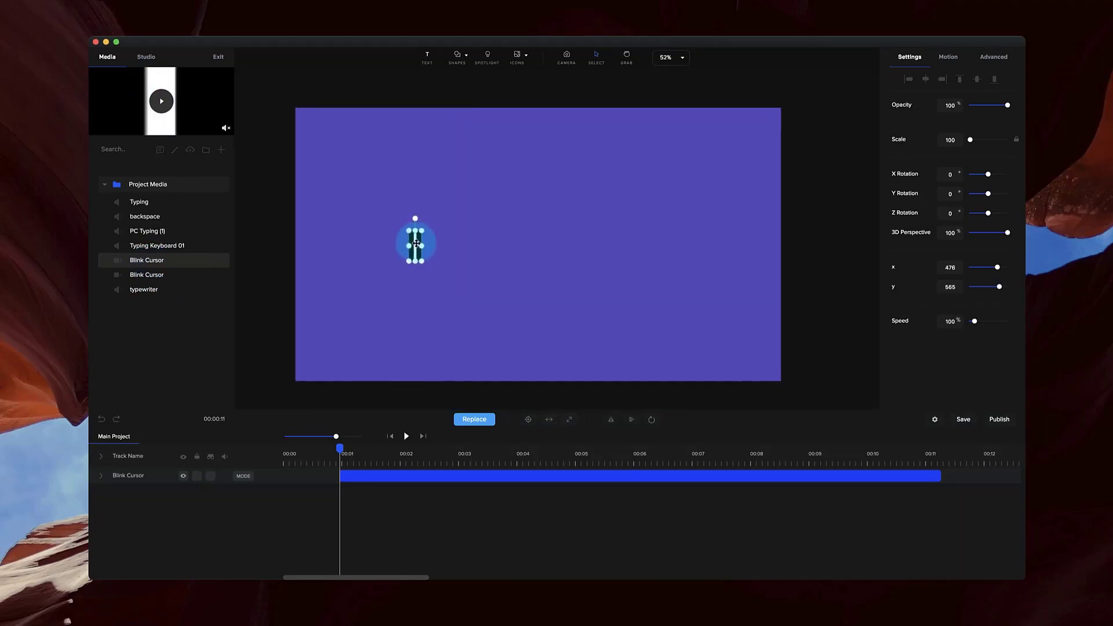
{"action": "left_click_drag", "start_coordinate": [415, 242], "coordinate": [423, 245]}
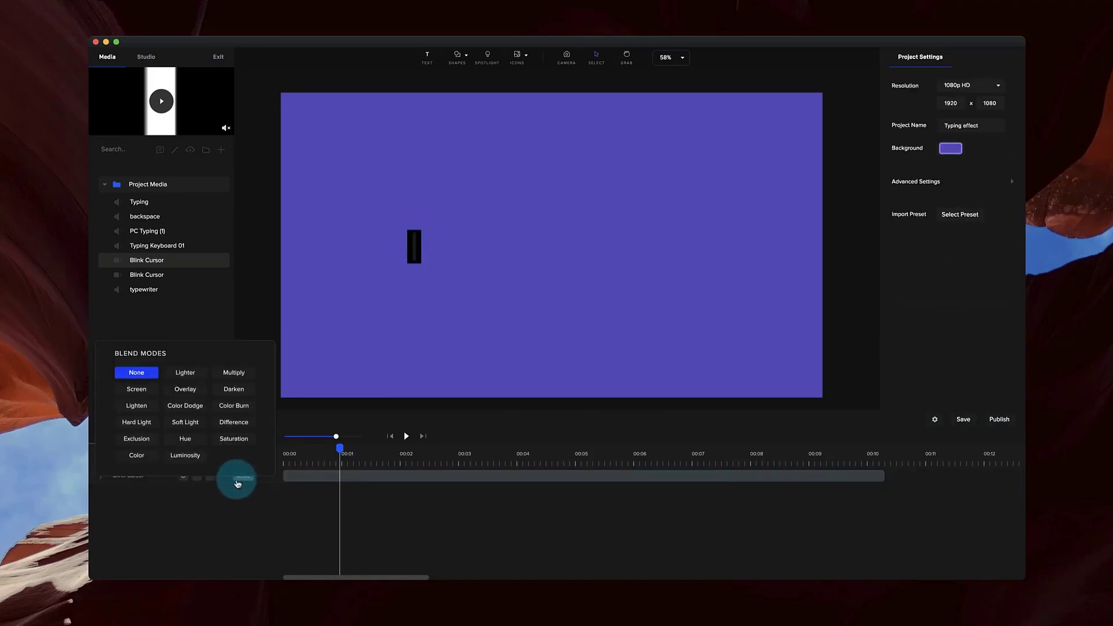
- Change the Blink Cursor track's blend mode so its black background disappears
{"action": "left_click", "coordinate": [136, 390]}
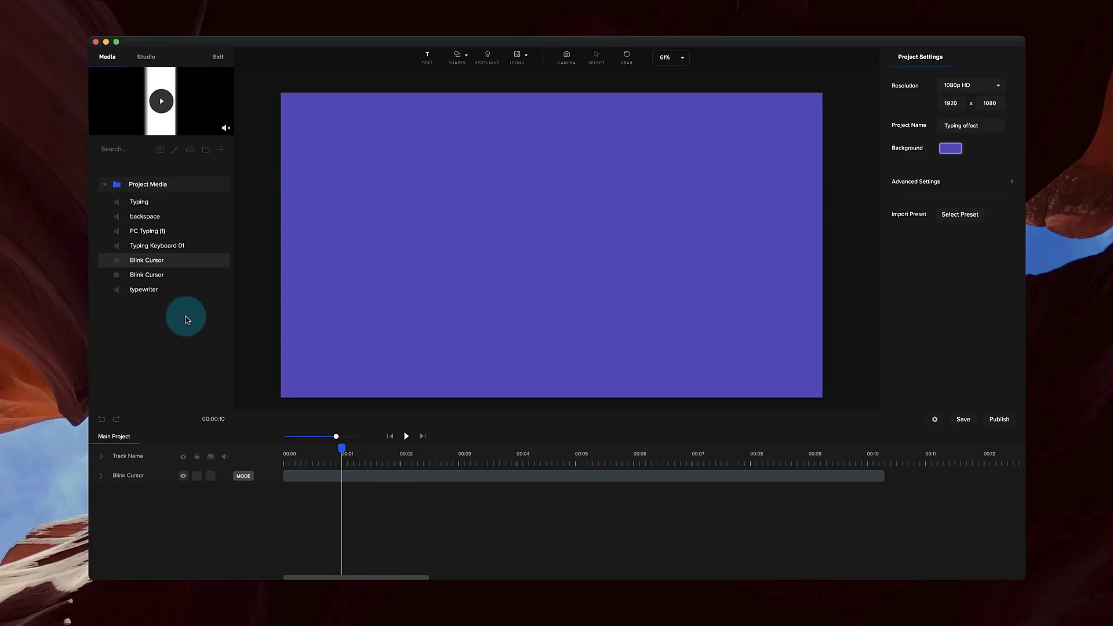
{"action": "left_click", "coordinate": [382, 475]}
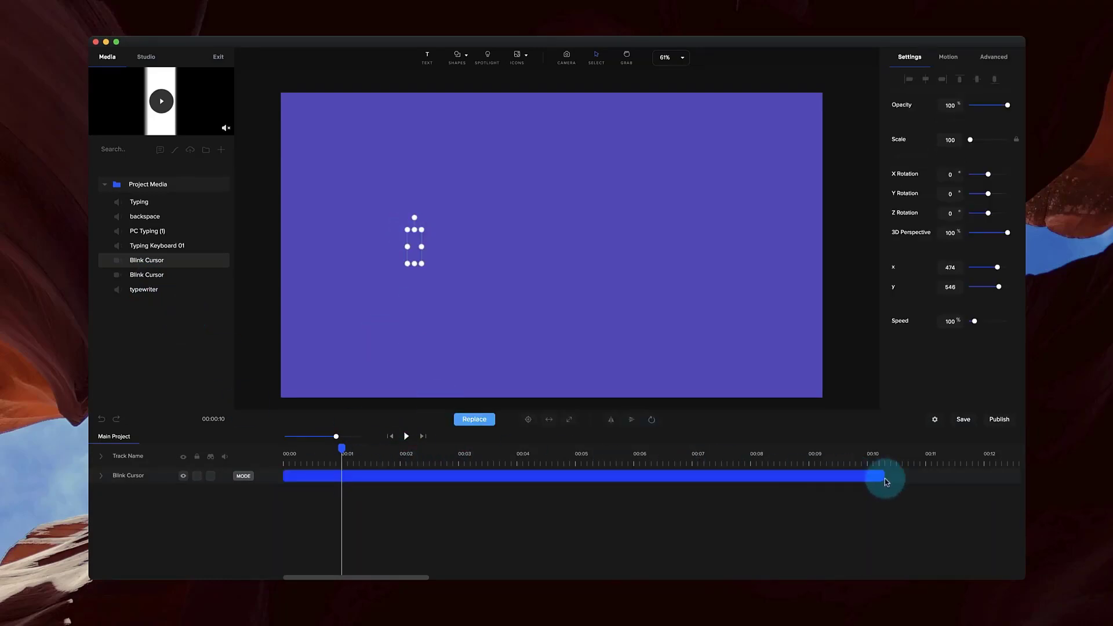
{"action": "left_click", "coordinate": [368, 501]}
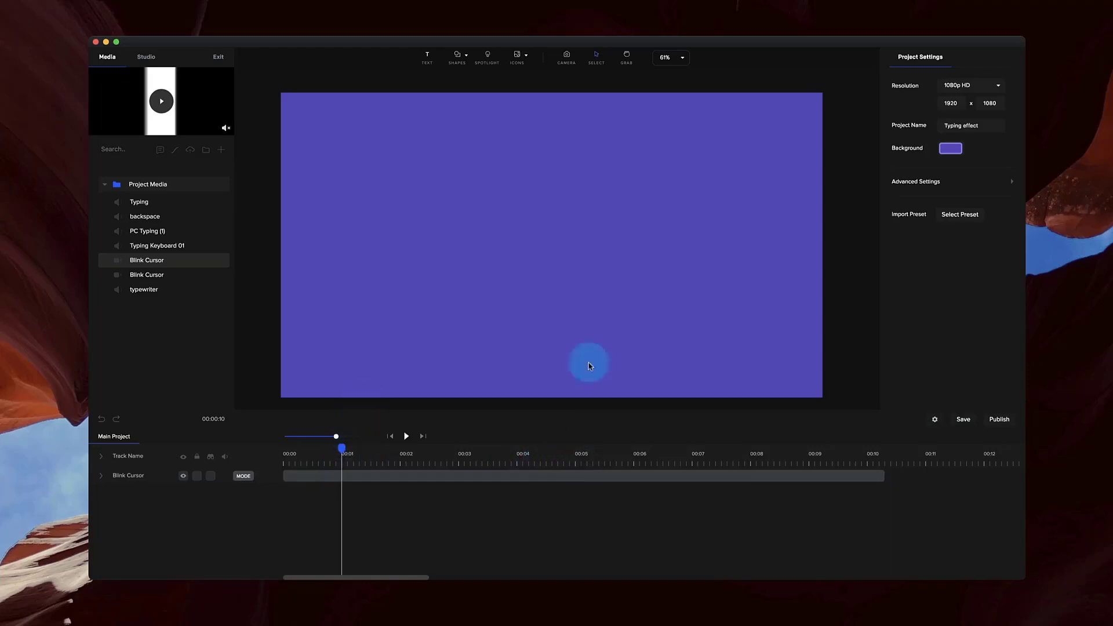
- Add the headline text 'How to create a cool text effect...', scale it down, centre it and preview it
{"action": "left_click", "coordinate": [427, 55]}
{"action": "type", "text": "How to create a cool text effect..."}
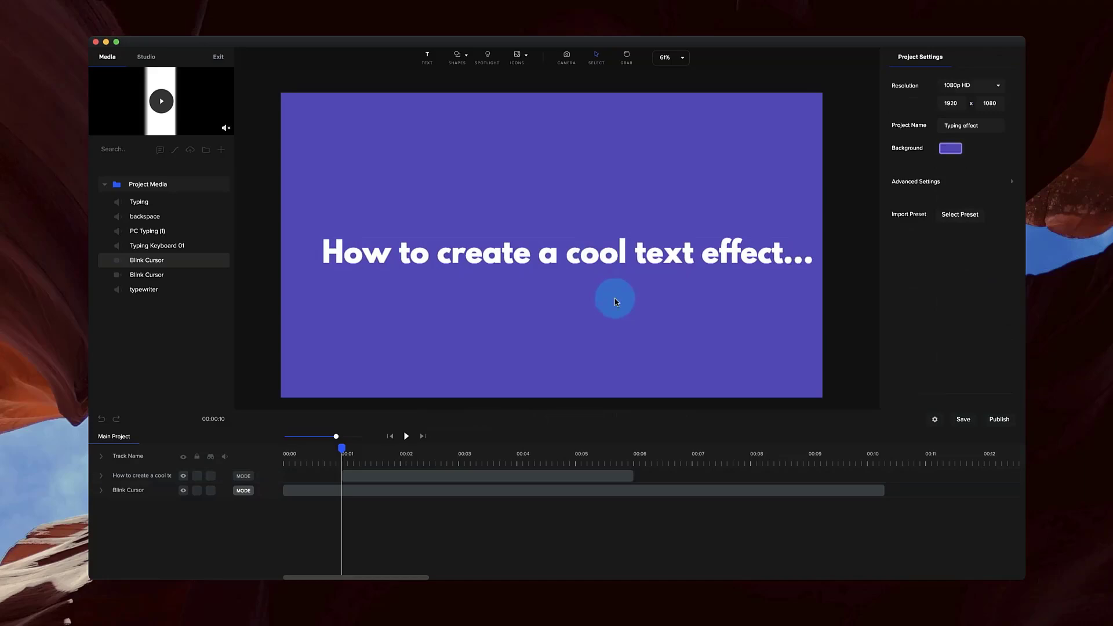
{"action": "left_click", "coordinate": [567, 251]}
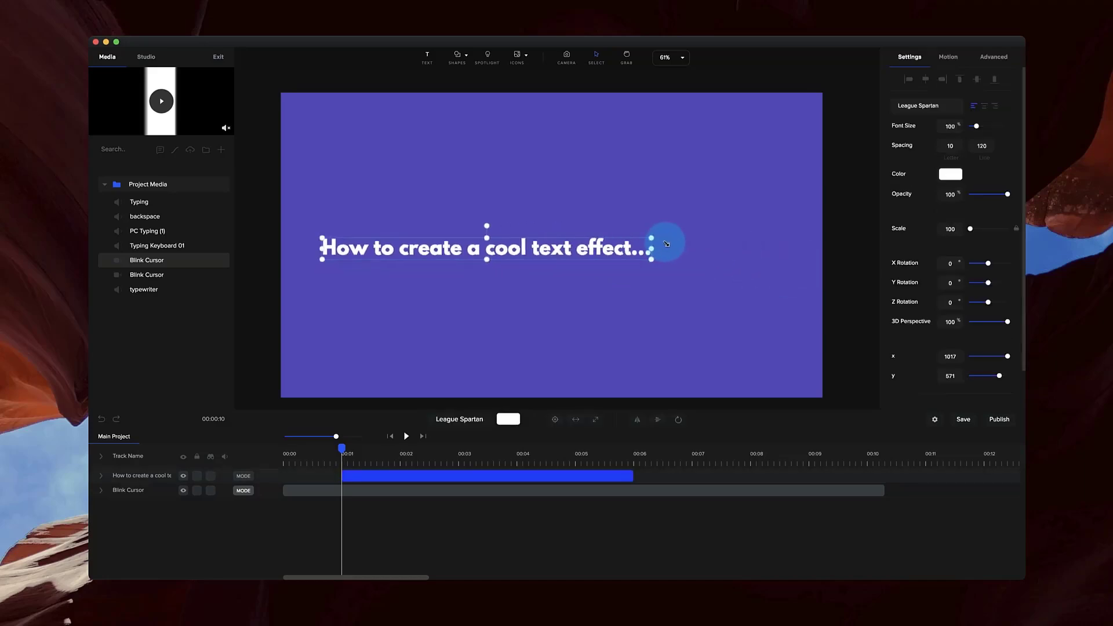
{"action": "left_click", "coordinate": [556, 420]}
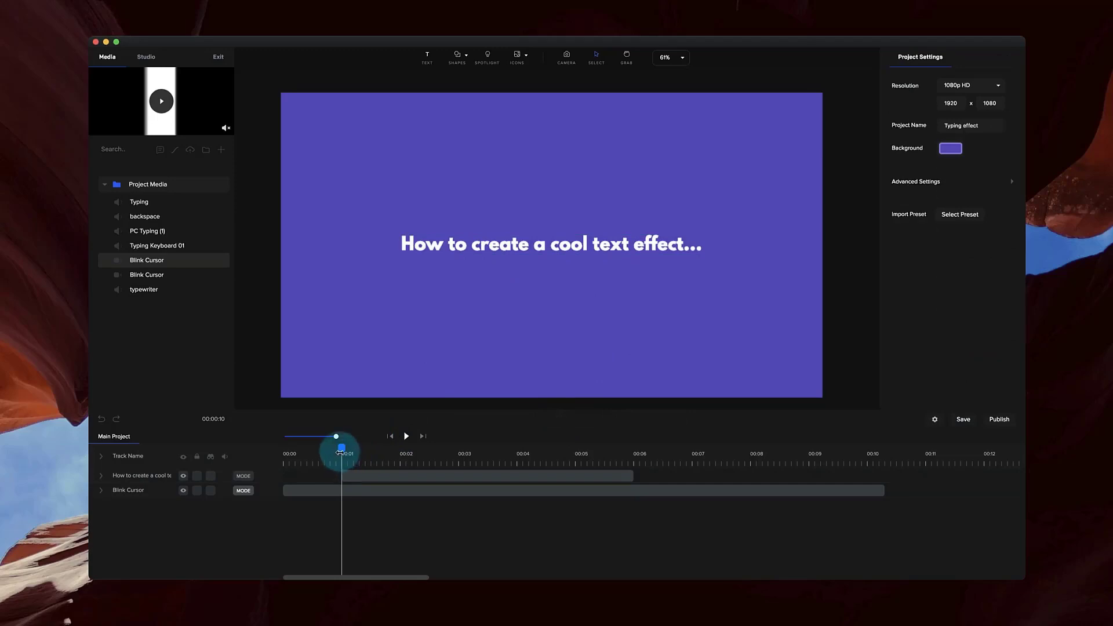
{"action": "left_click_drag", "start_coordinate": [341, 449], "coordinate": [460, 449]}
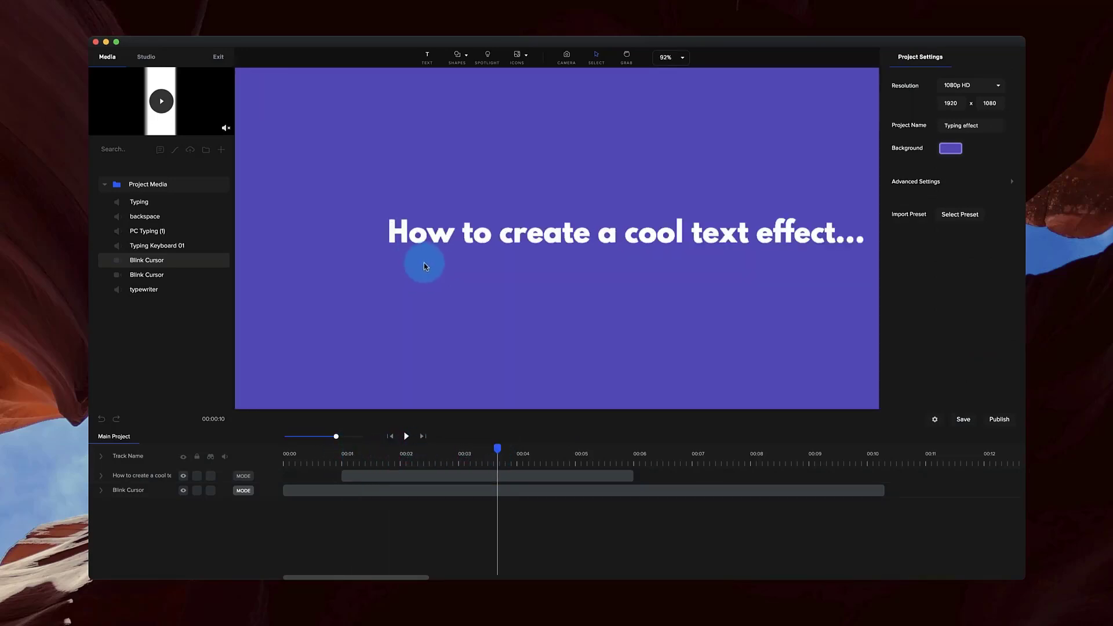
{"action": "left_click_drag", "start_coordinate": [498, 448], "coordinate": [341, 448]}
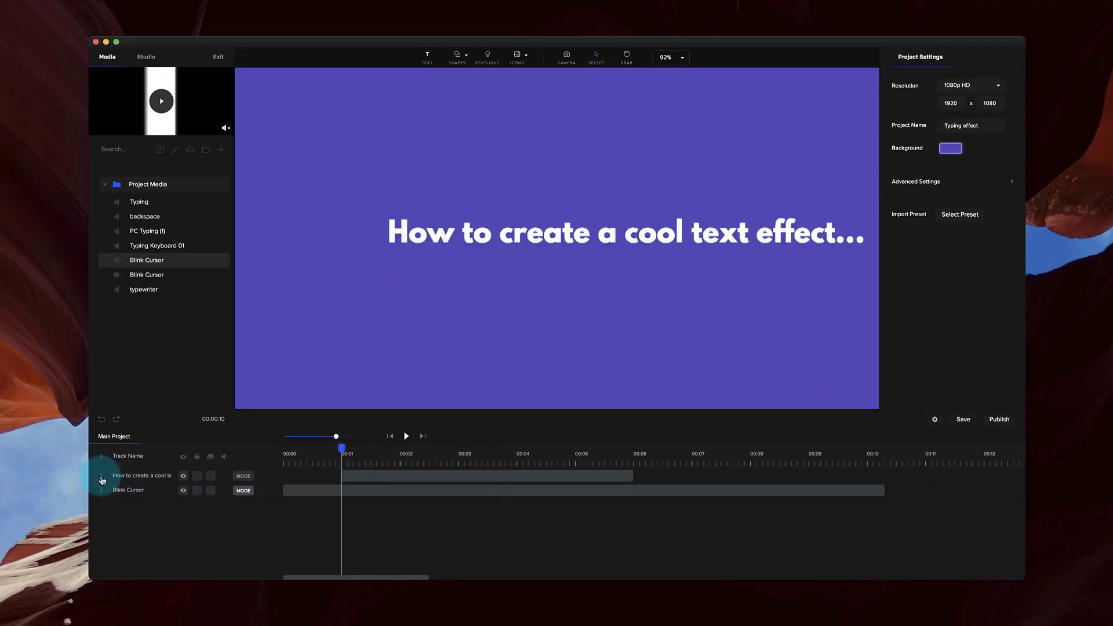
- Expand the headline track, watch its Typewriter effect, and move the Blink Cursor beside the 'H'
{"action": "left_click", "coordinate": [141, 476]}
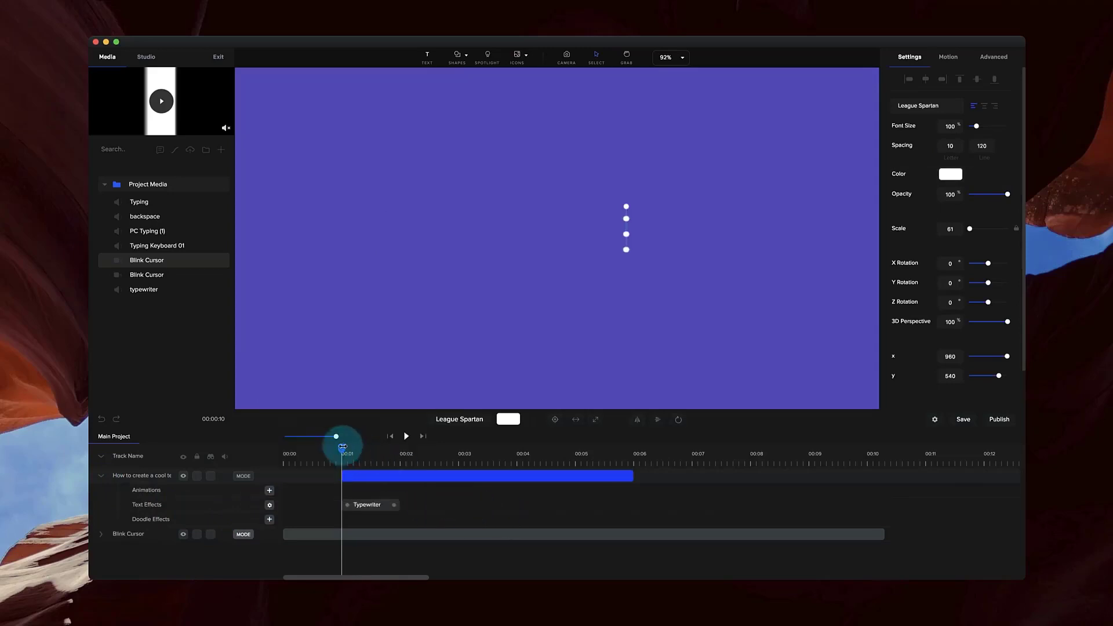
{"action": "left_click_drag", "start_coordinate": [336, 446], "coordinate": [375, 446]}
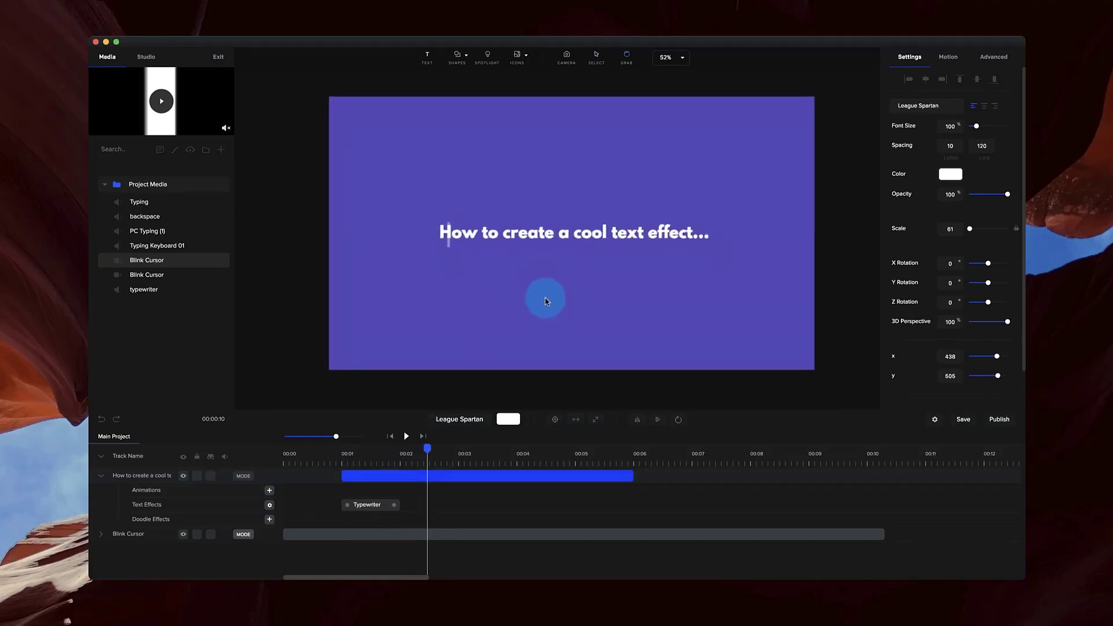
{"action": "left_click", "coordinate": [668, 58]}
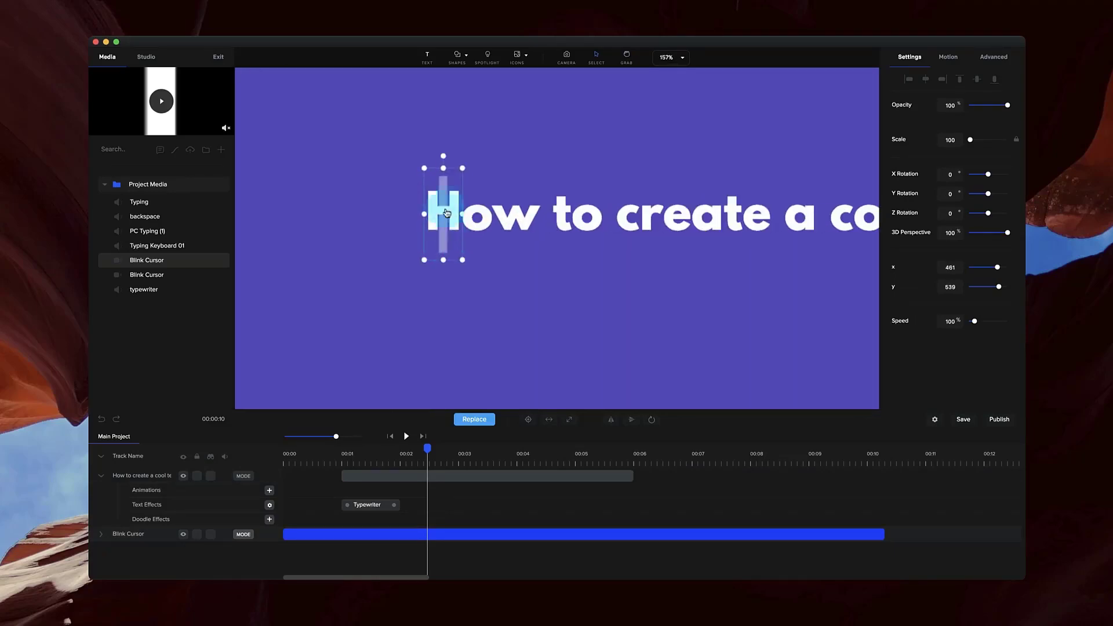
{"action": "left_click", "coordinate": [369, 505]}
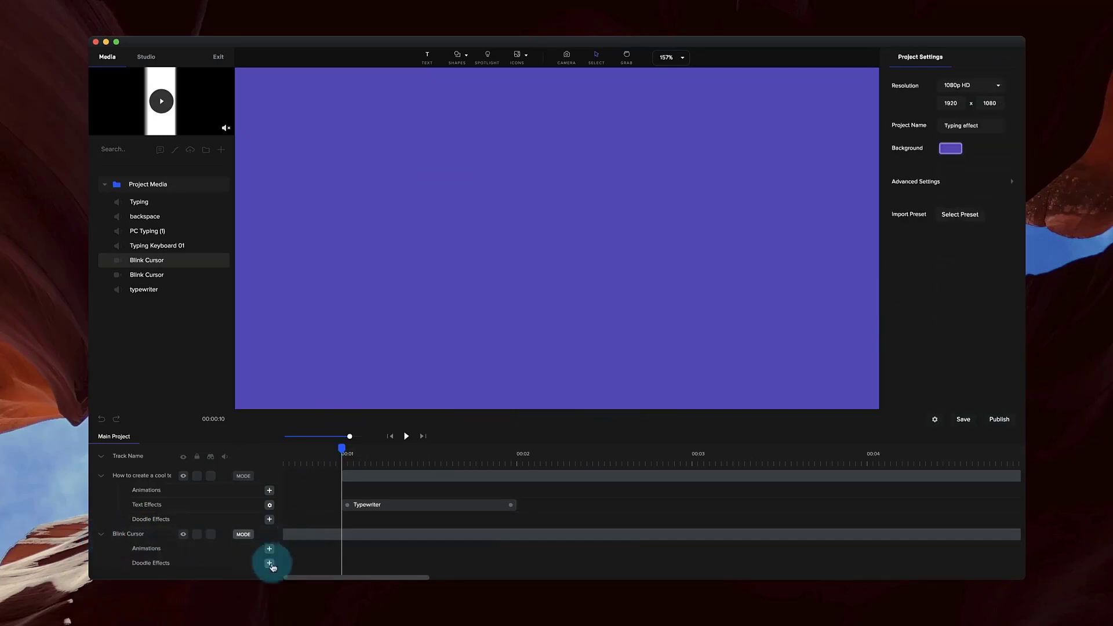
- Add a Custom animation with Position enabled to the Blink Cursor
{"action": "left_click", "coordinate": [269, 549]}
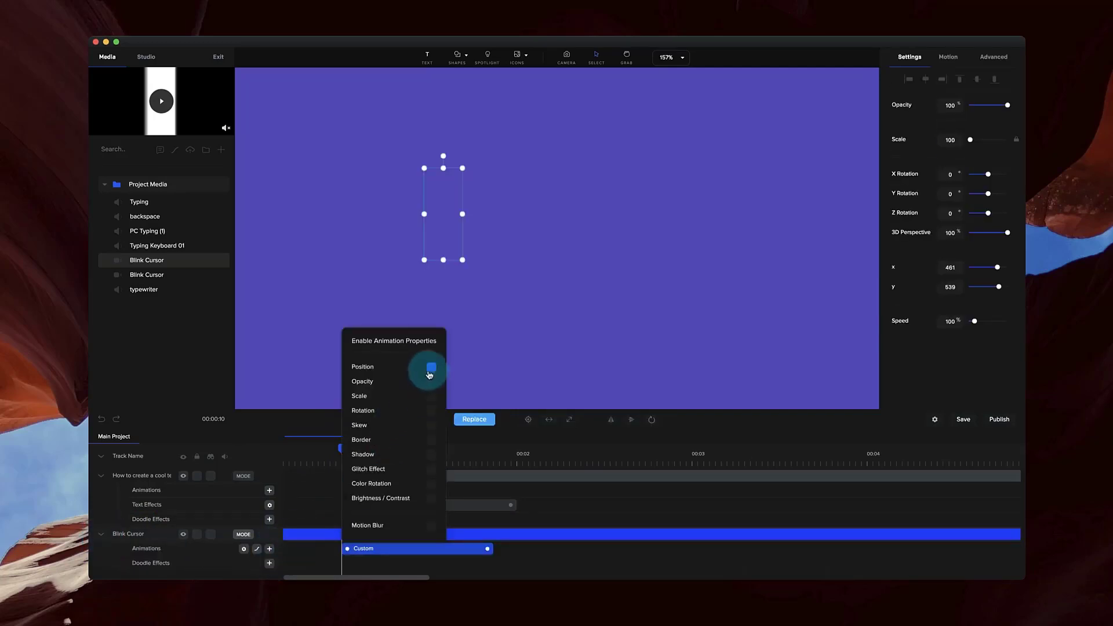
{"action": "left_click", "coordinate": [431, 367]}
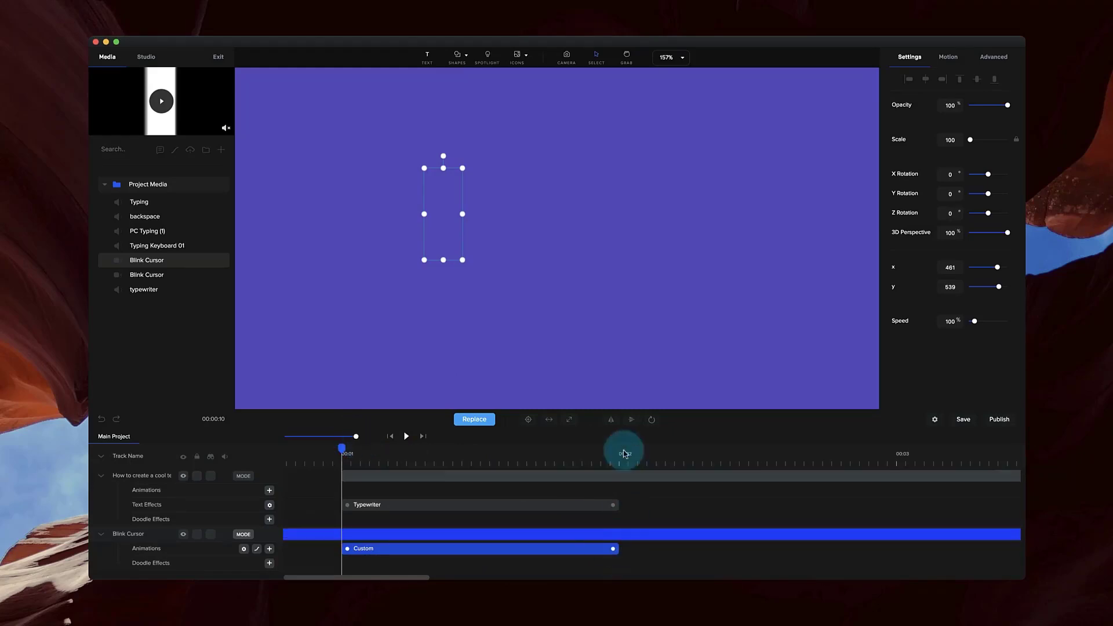
{"action": "left_click", "coordinate": [626, 451]}
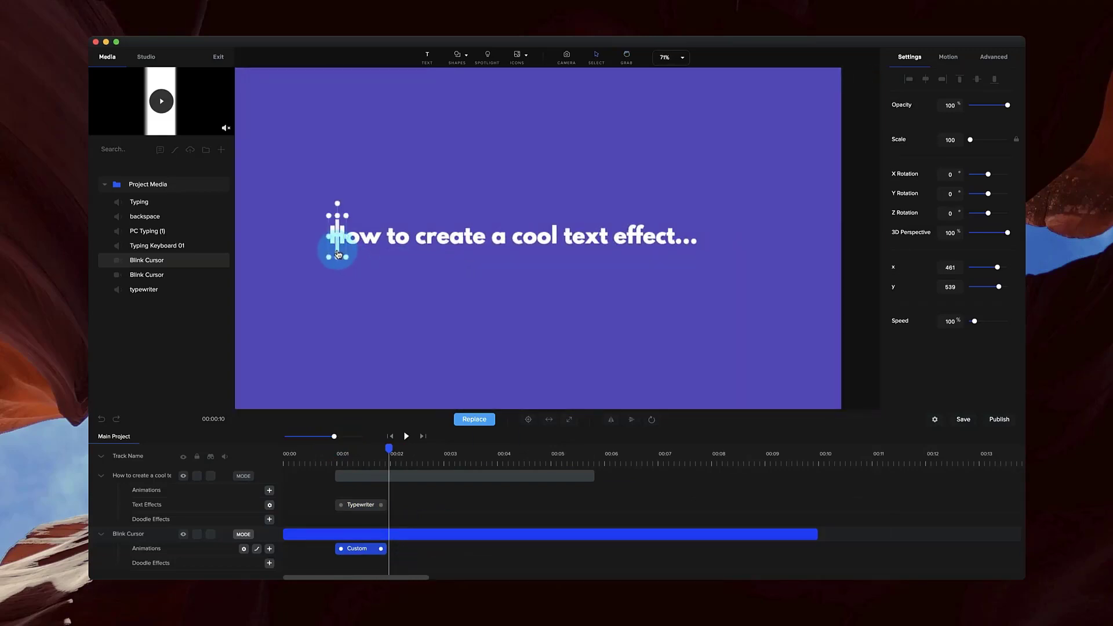
- Move the cursor along the headline to just past the ellipsis for the animation's end
{"action": "left_click_drag", "start_coordinate": [337, 248], "coordinate": [429, 248]}
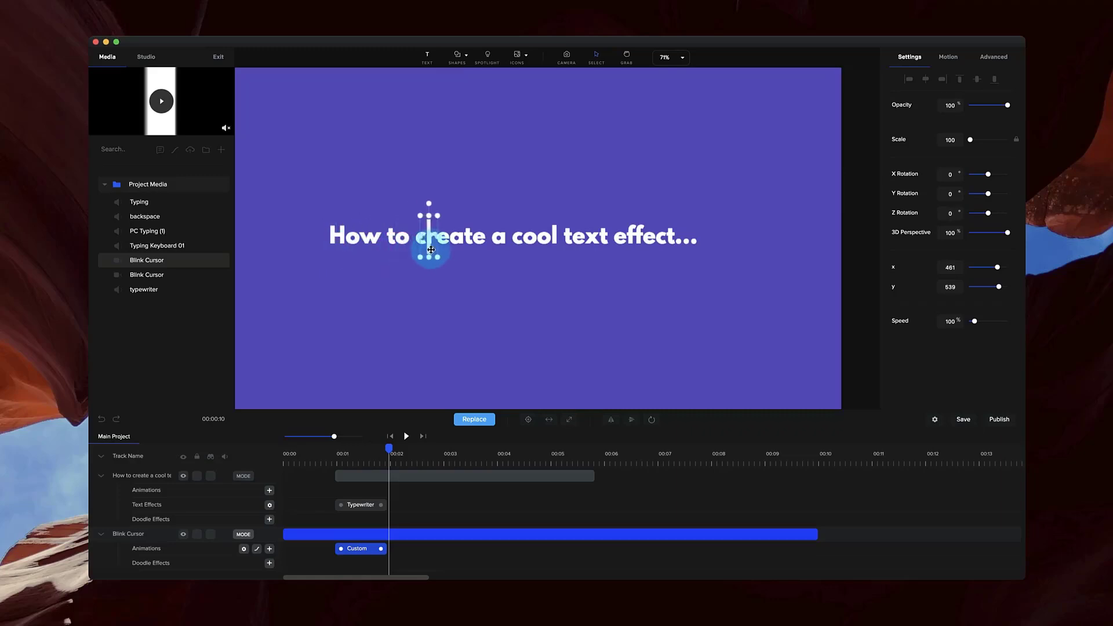
{"action": "left_click_drag", "start_coordinate": [430, 248], "coordinate": [703, 259]}
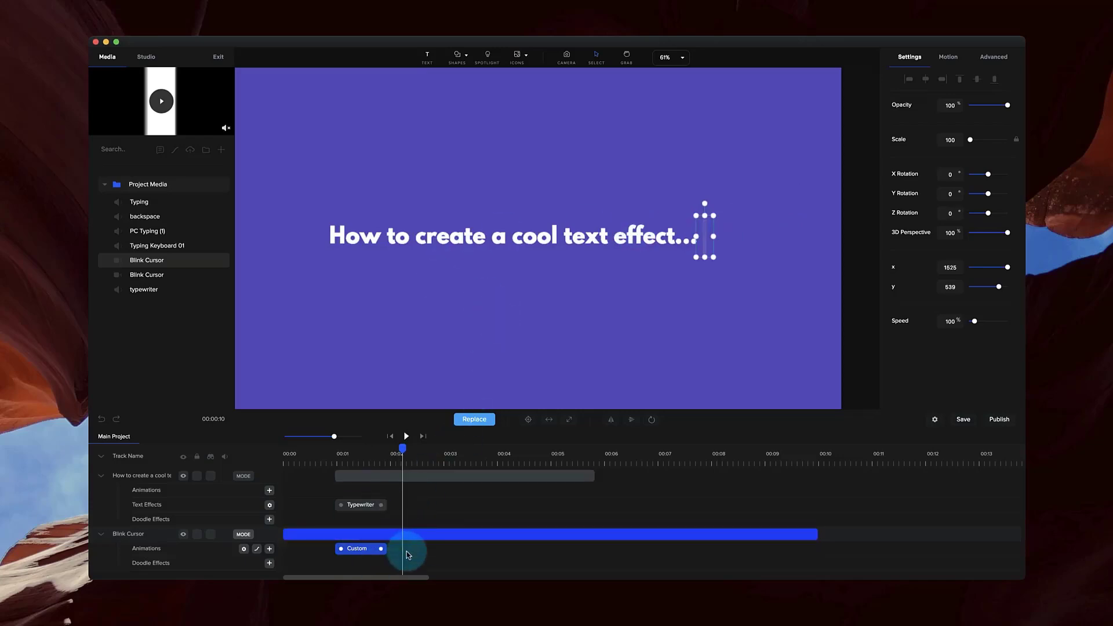
{"action": "left_click", "coordinate": [380, 549]}
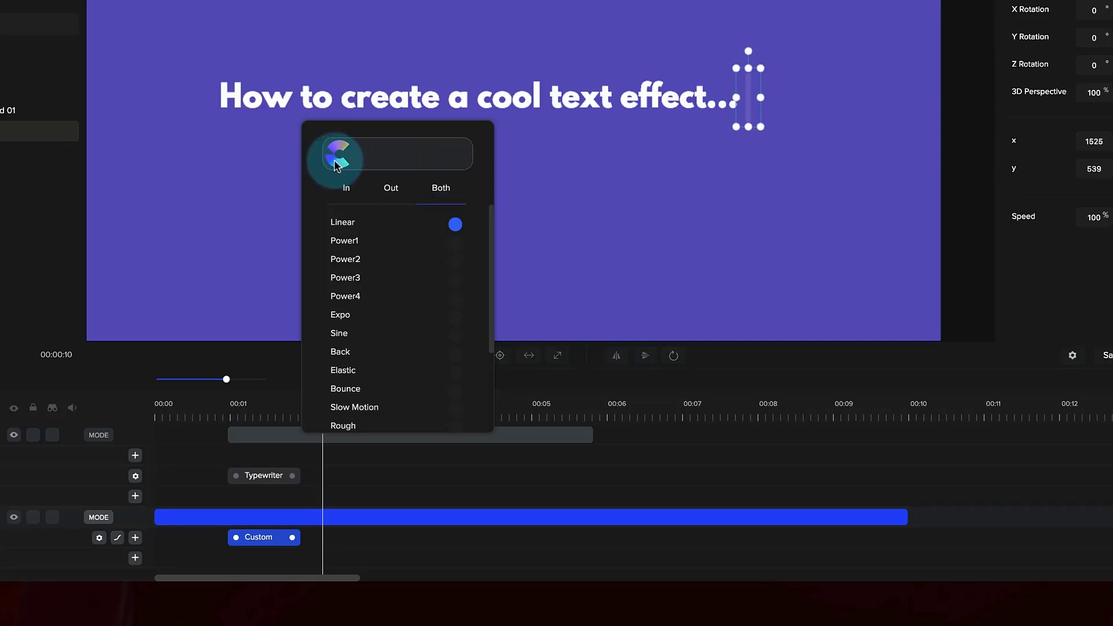
{"action": "mouse_move", "coordinate": [474, 168]}
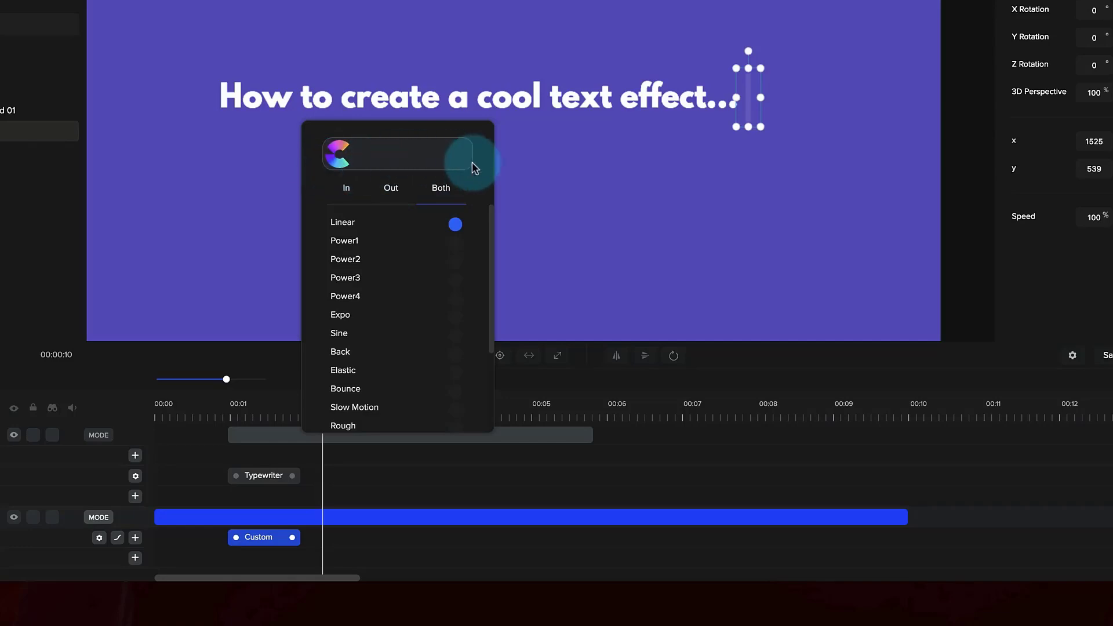
{"action": "left_click", "coordinate": [471, 153]}
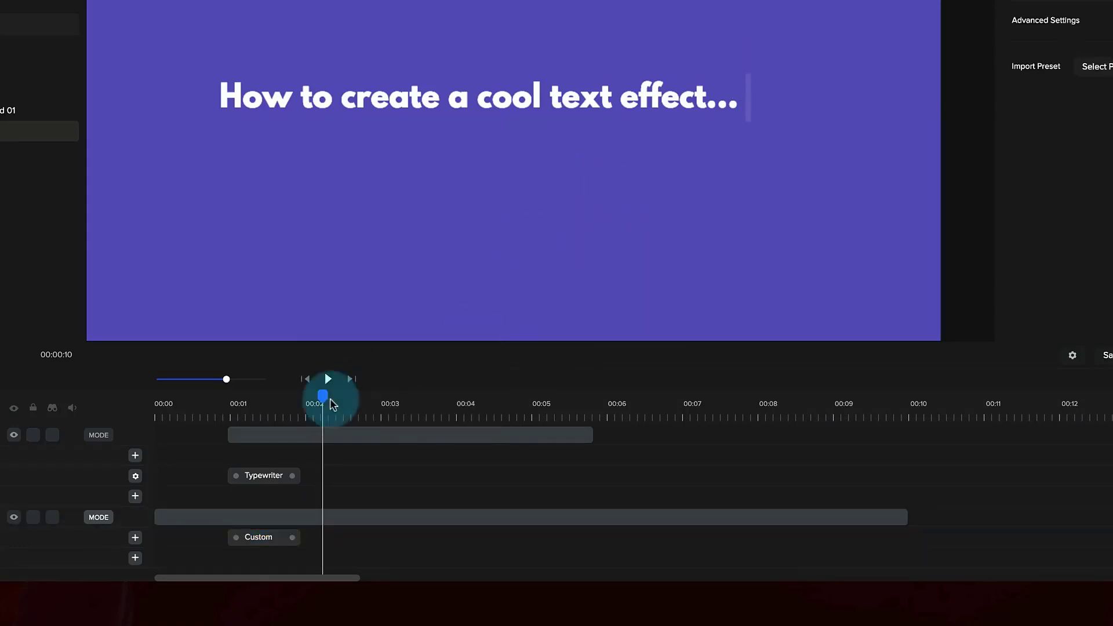
{"action": "left_click_drag", "start_coordinate": [323, 396], "coordinate": [239, 396]}
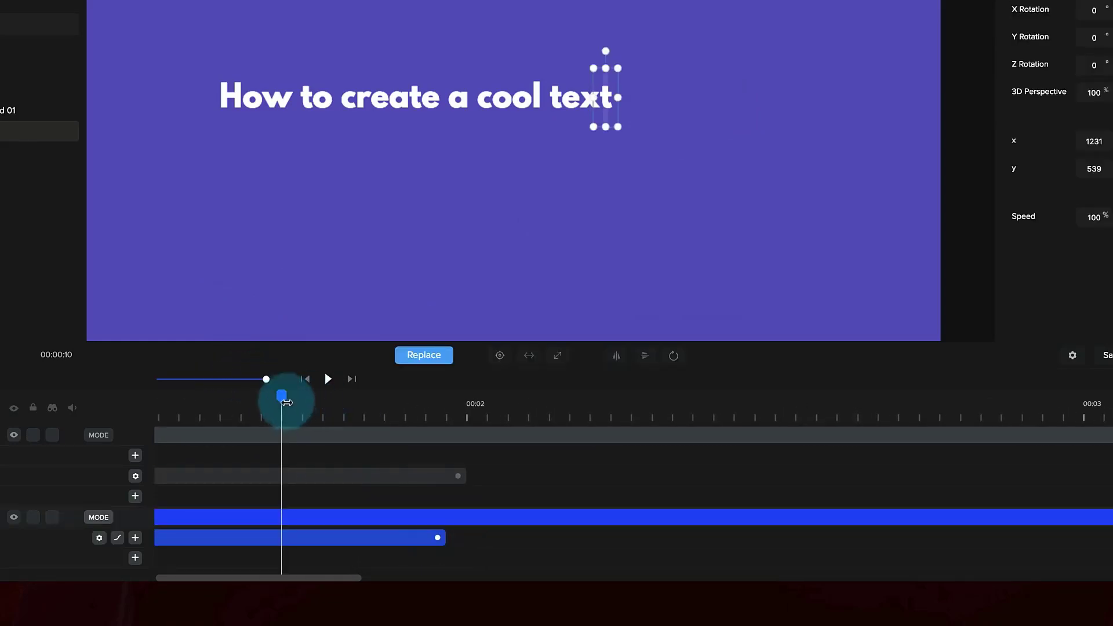
{"action": "left_click_drag", "start_coordinate": [283, 395], "coordinate": [301, 396]}
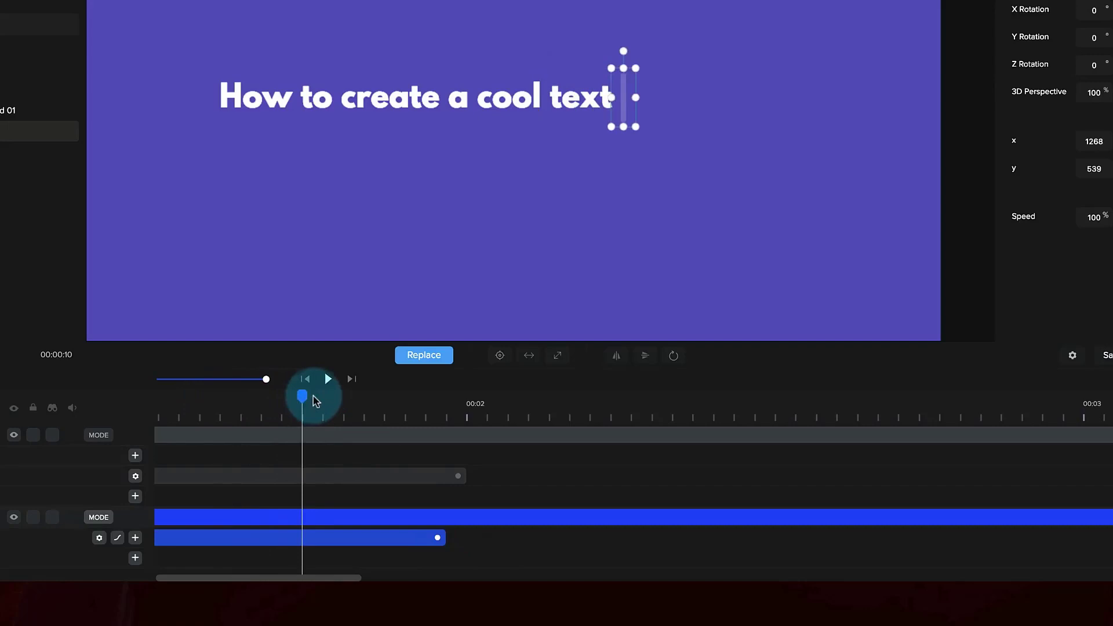
{"action": "left_click_drag", "start_coordinate": [301, 396], "coordinate": [446, 398]}
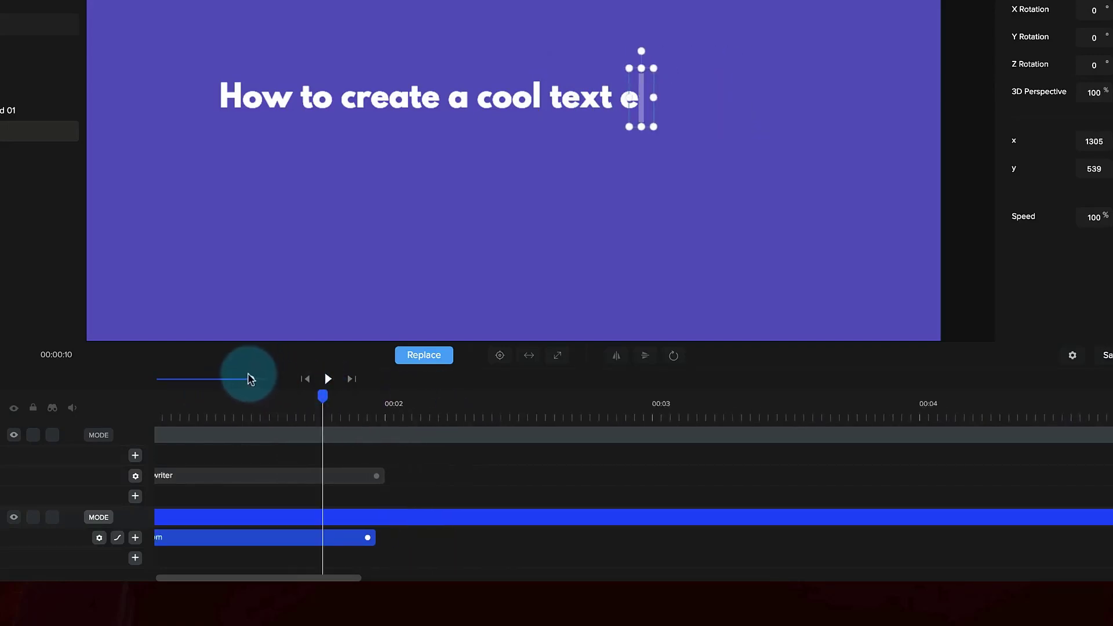
{"action": "left_click", "coordinate": [327, 378]}
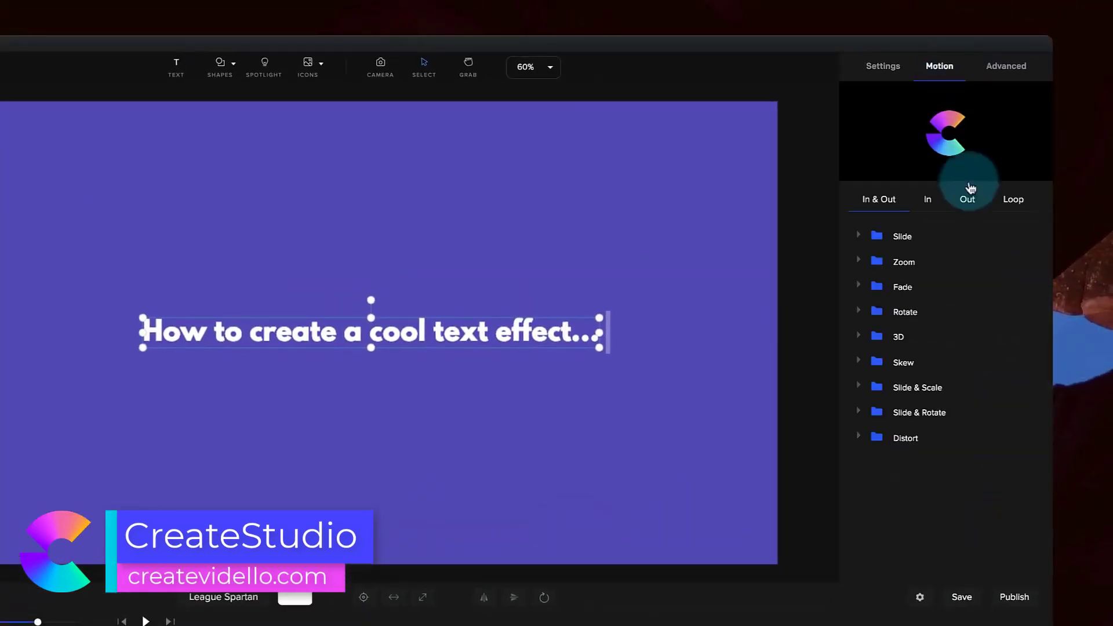
- Give the title a Fade out animation and preview it
{"action": "left_click", "coordinate": [902, 287]}
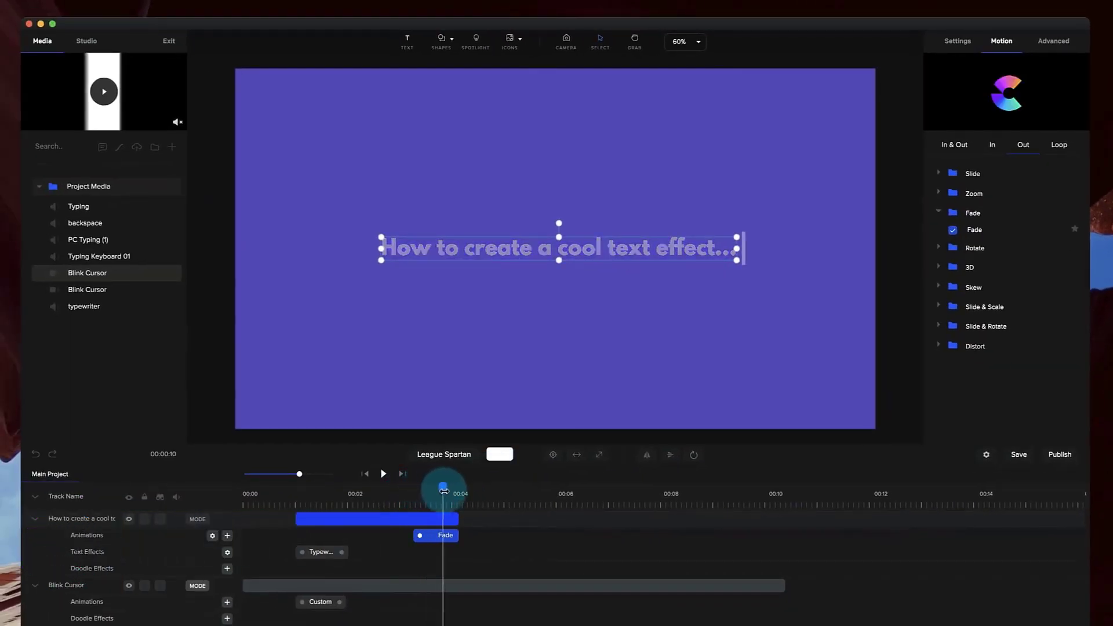
{"action": "left_click_drag", "start_coordinate": [443, 489], "coordinate": [412, 488]}
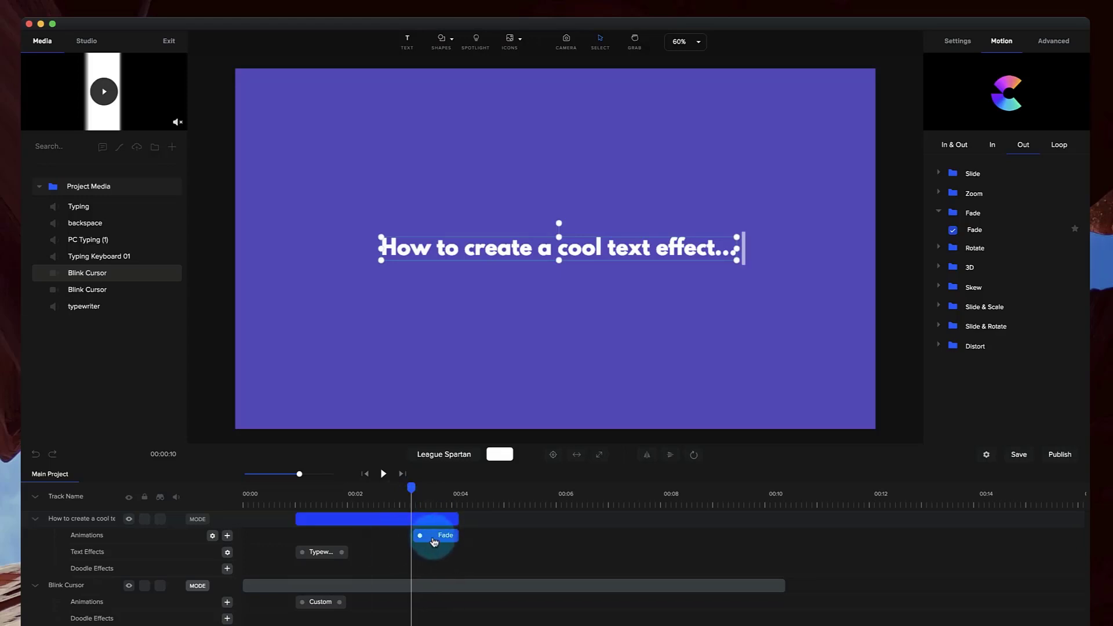
- Set the Fade out to animate by Letters in Reverse so the title erases from its end
{"action": "left_click", "coordinate": [212, 536]}
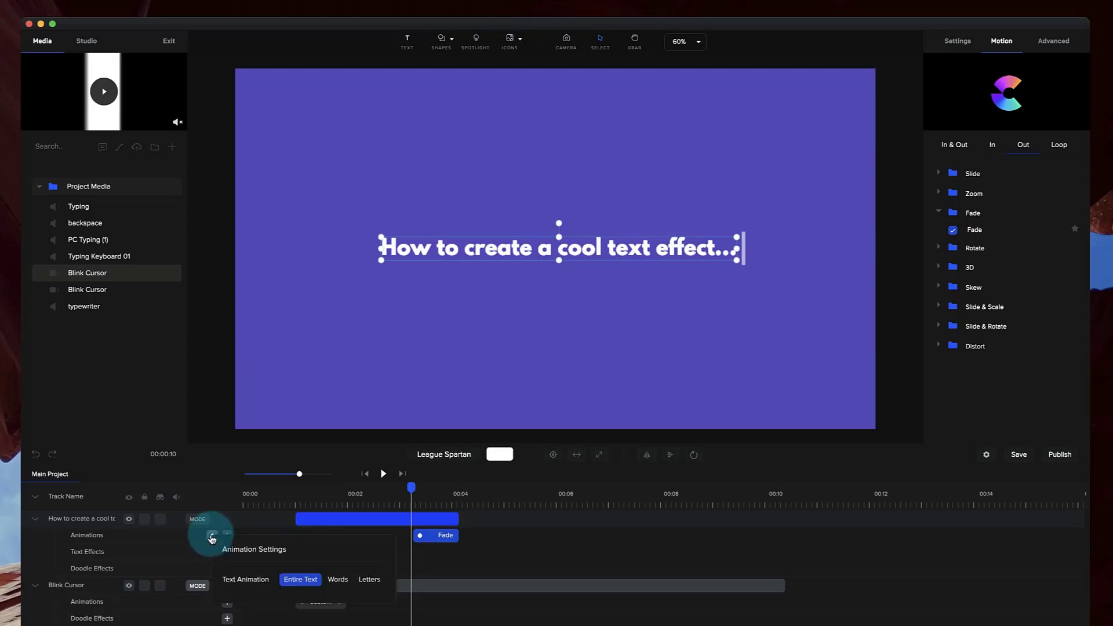
{"action": "left_click", "coordinate": [369, 580]}
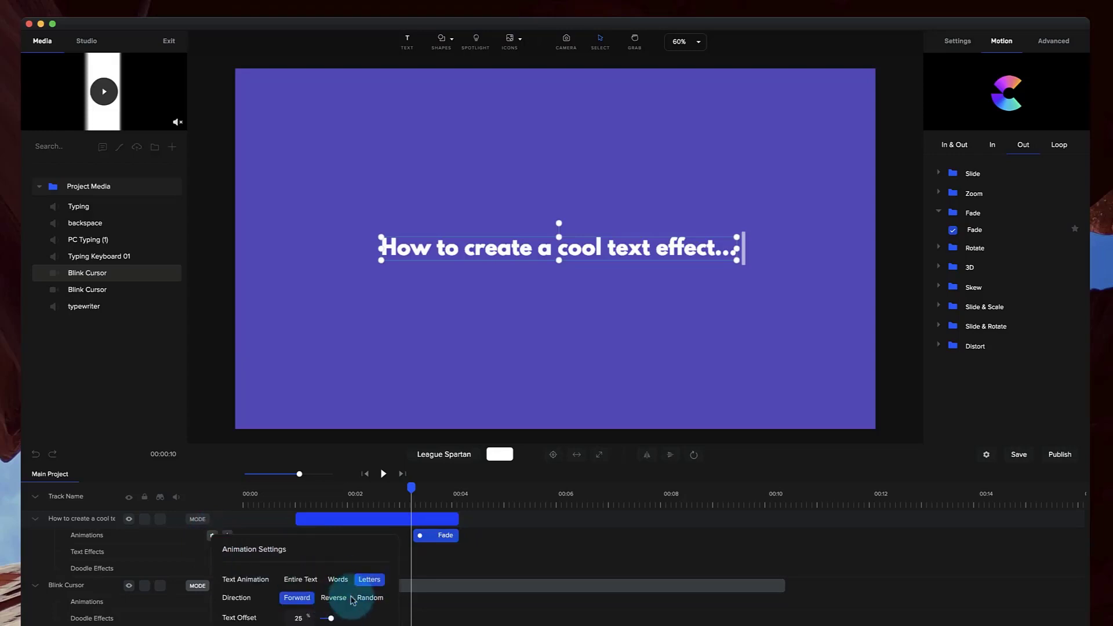
{"action": "left_click", "coordinate": [333, 598]}
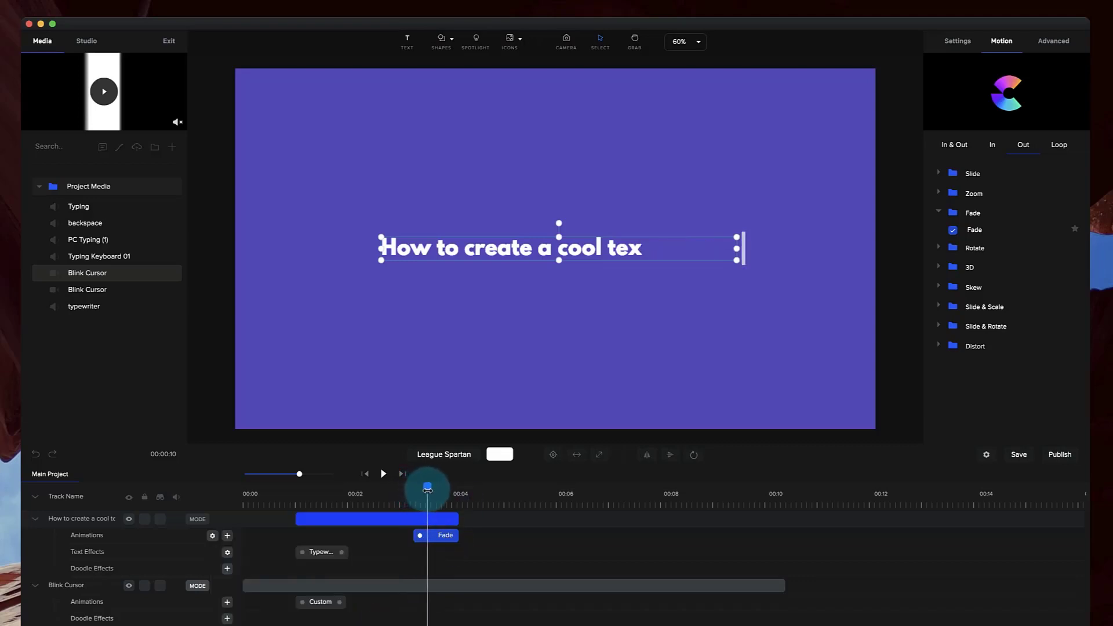
{"action": "left_click_drag", "start_coordinate": [426, 488], "coordinate": [442, 489]}
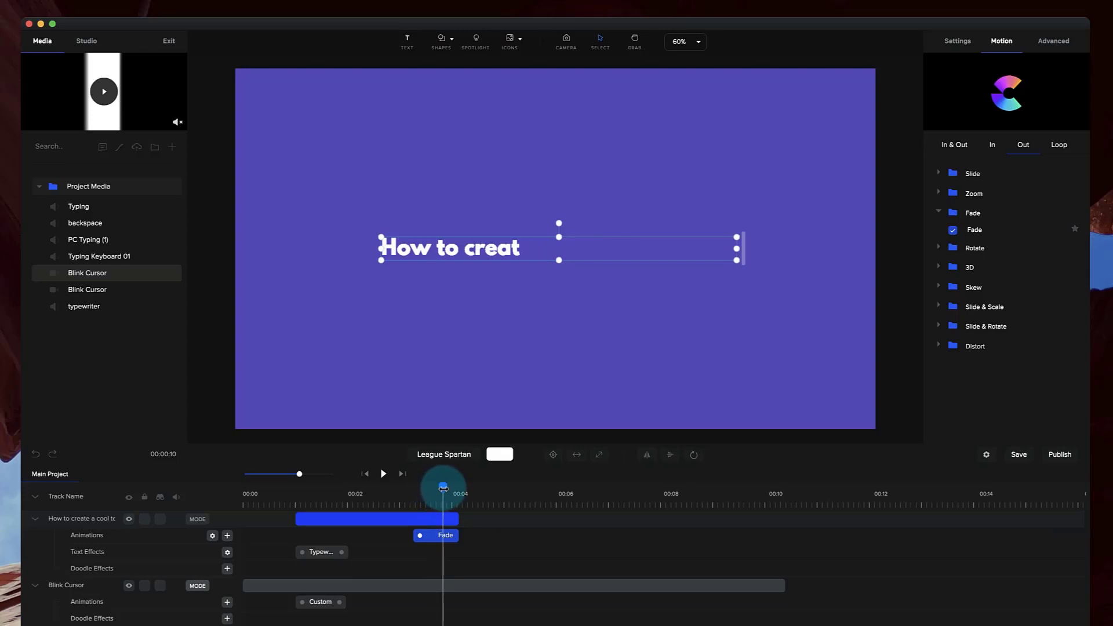
{"action": "left_click_drag", "start_coordinate": [444, 488], "coordinate": [453, 489]}
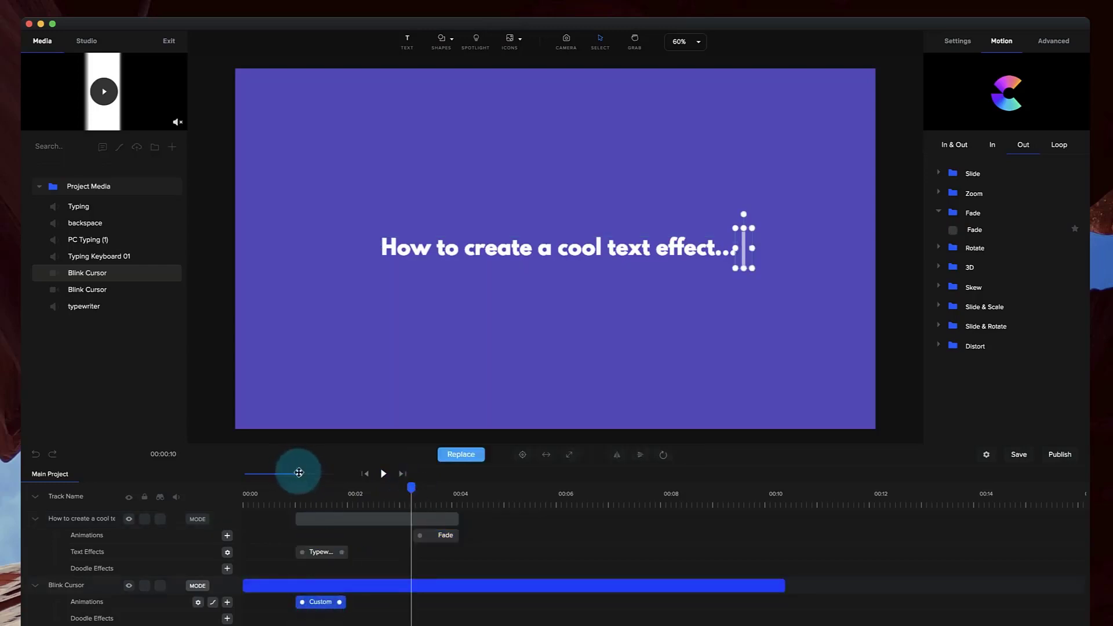
- Duplicate the cursor's Custom animation and line the copy up with the Fade out start
{"action": "right_click", "coordinate": [321, 552]}
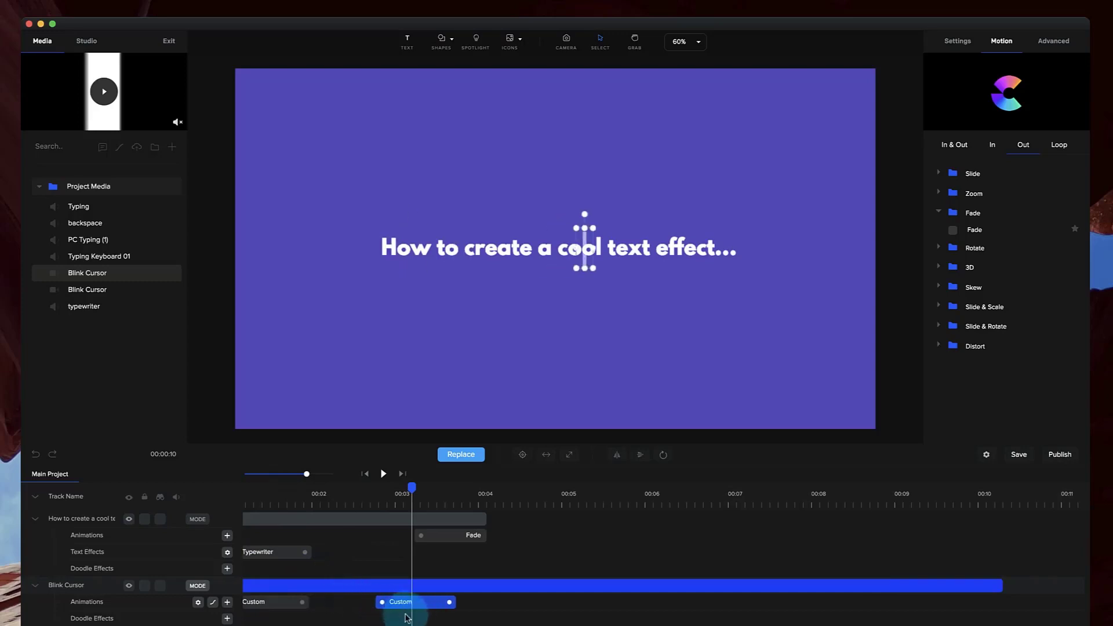
{"action": "left_click_drag", "start_coordinate": [415, 602], "coordinate": [480, 609]}
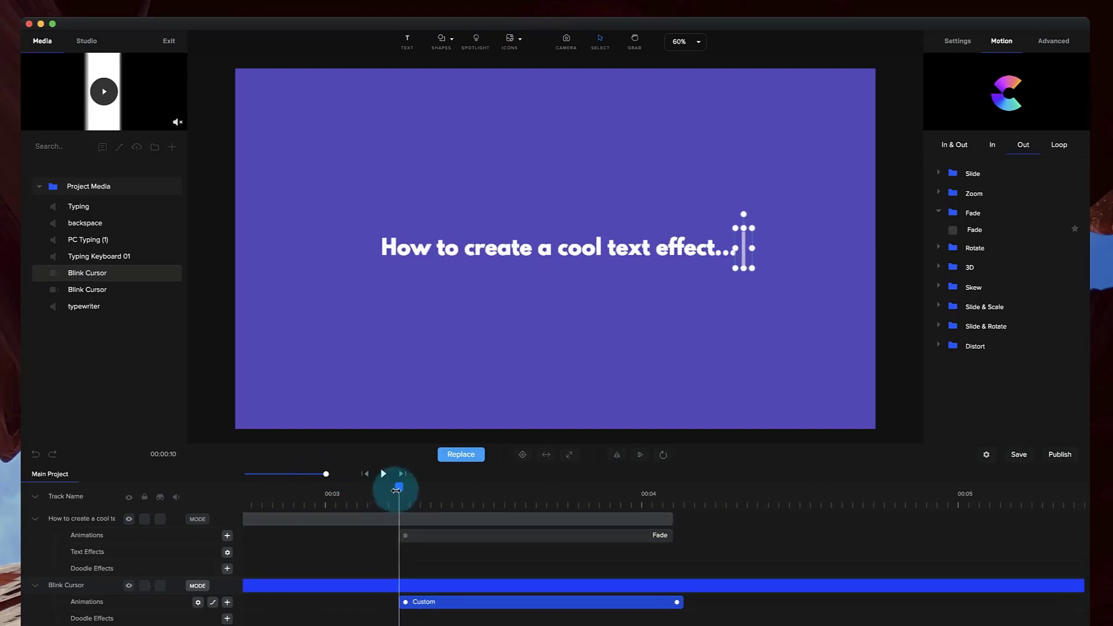
{"action": "left_click_drag", "start_coordinate": [397, 490], "coordinate": [441, 490]}
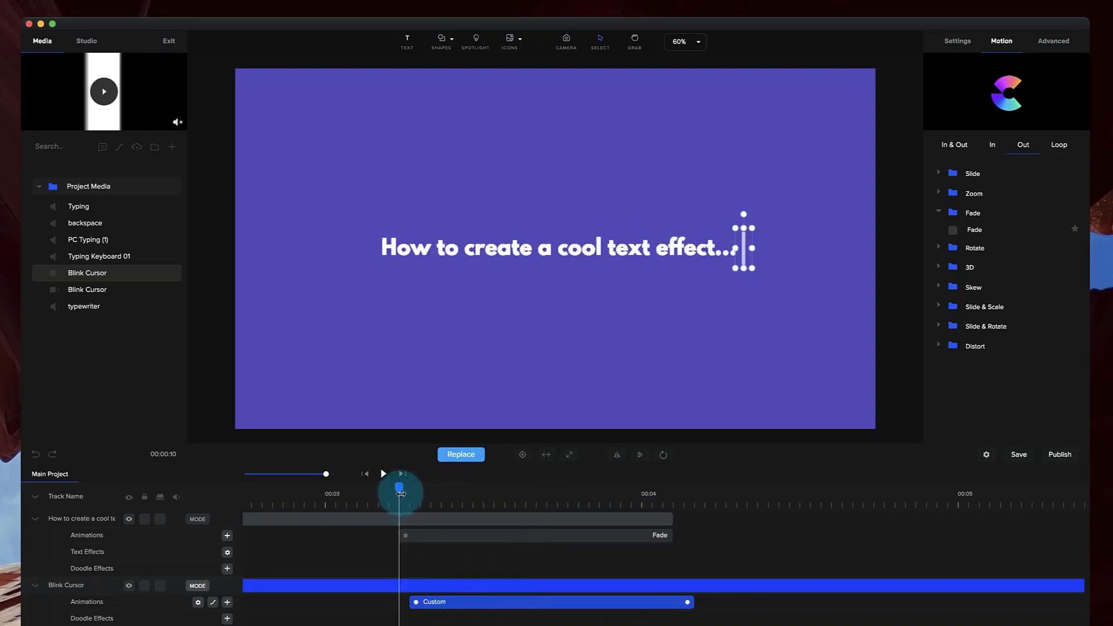
- Preview the cursor retreating with the vanishing letters, then add the Typing Keyboard 01 sound where typing begins
{"action": "left_click_drag", "start_coordinate": [400, 490], "coordinate": [546, 490]}
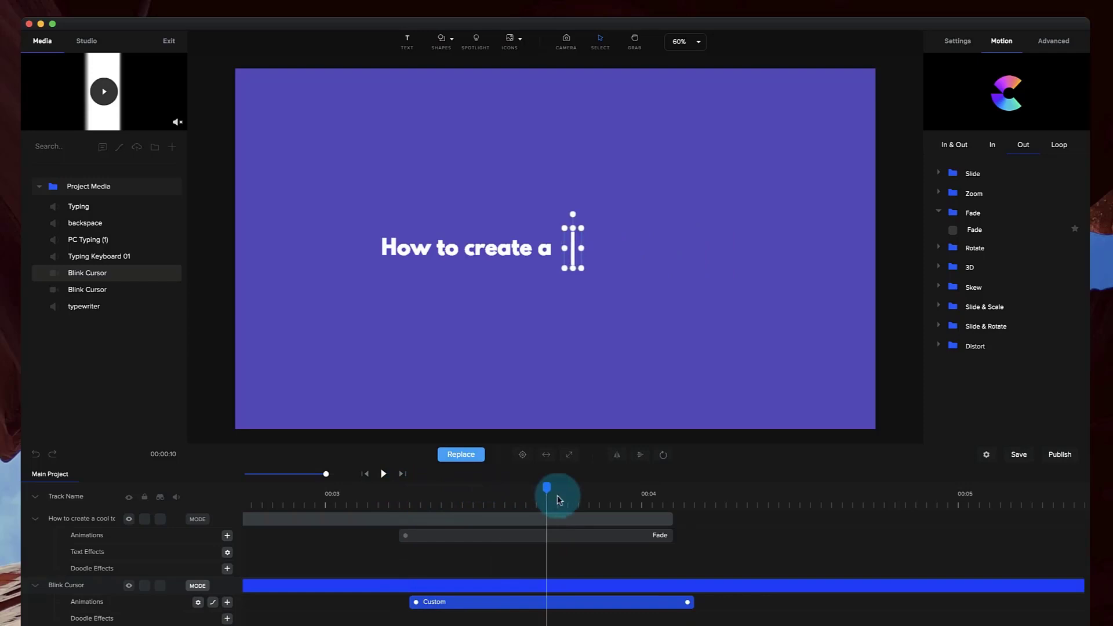
{"action": "left_click_drag", "start_coordinate": [558, 497], "coordinate": [668, 524]}
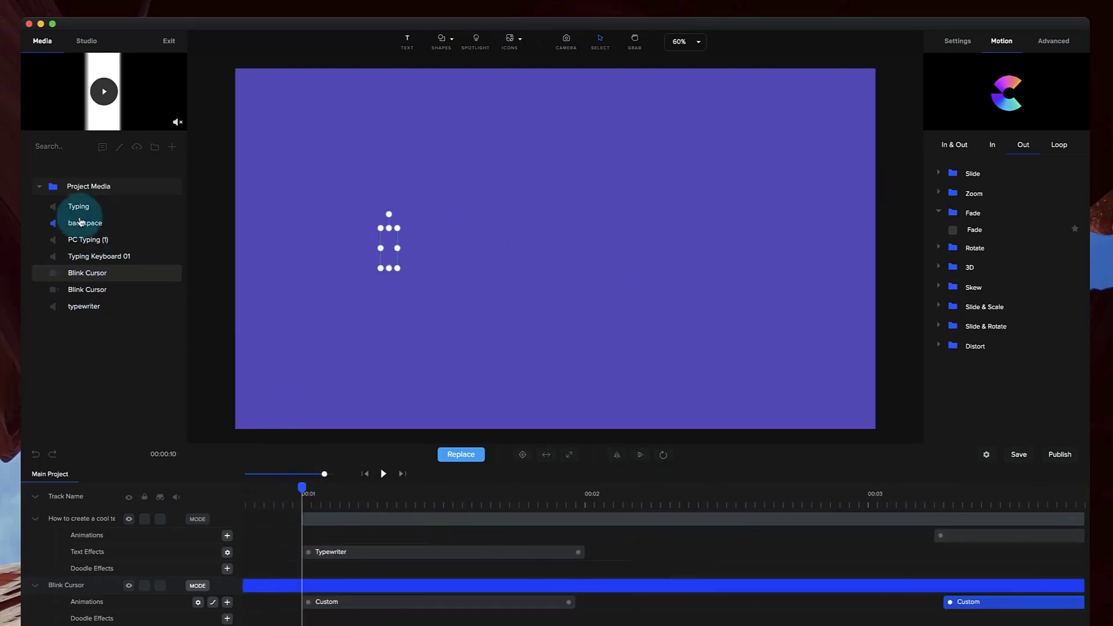
{"action": "left_click", "coordinate": [99, 256]}
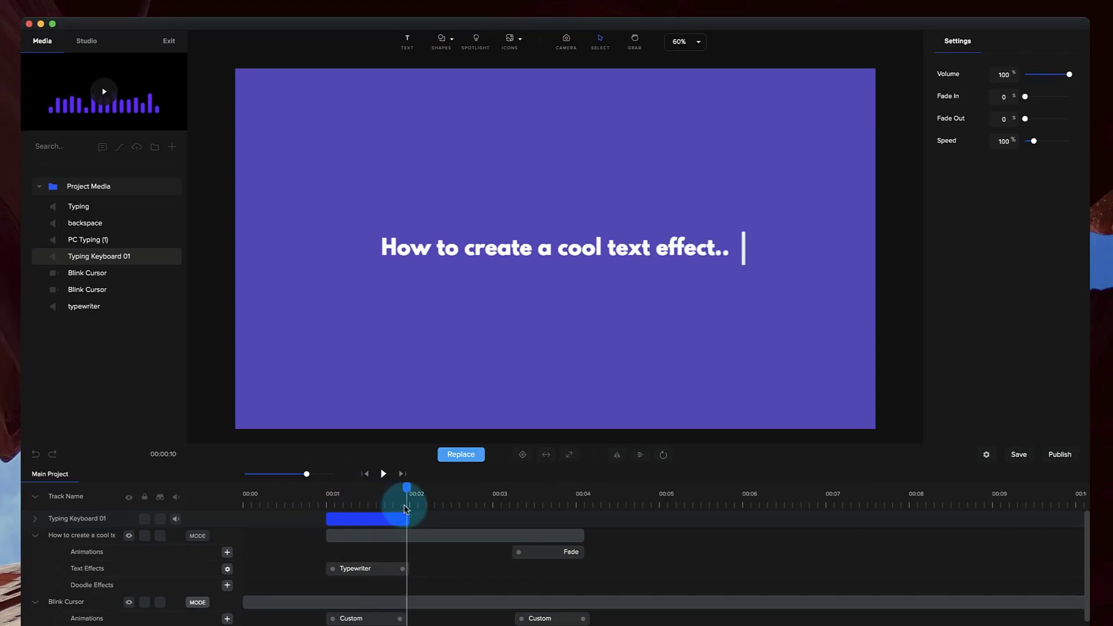
- Add the backspace sound clip at about 3.2s where the erasing begins
{"action": "left_click", "coordinate": [381, 474]}
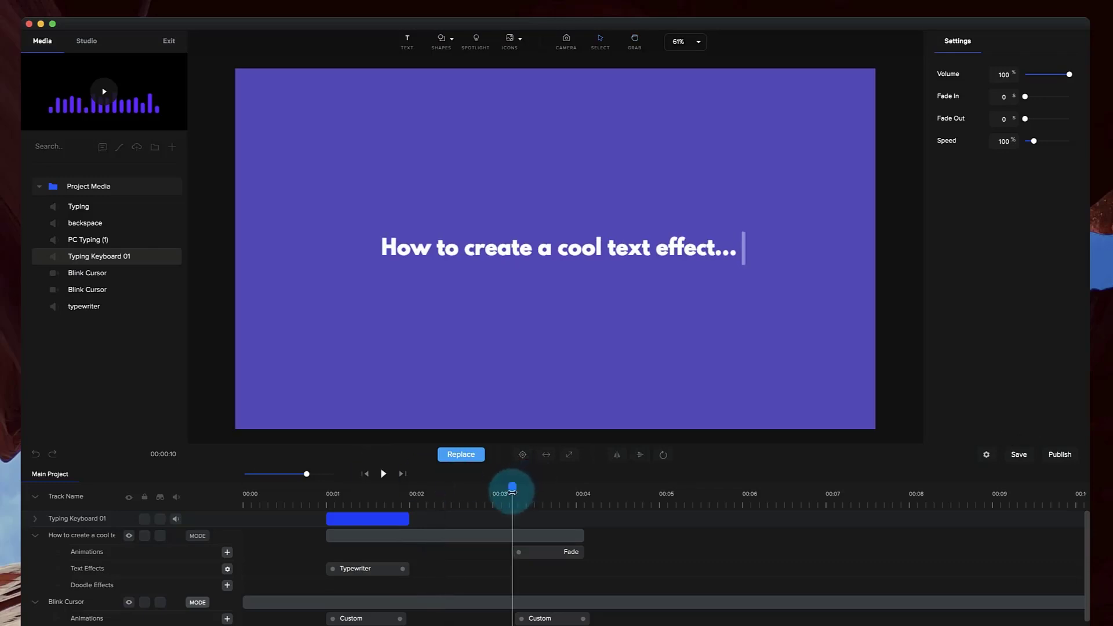
{"action": "left_click", "coordinate": [85, 223]}
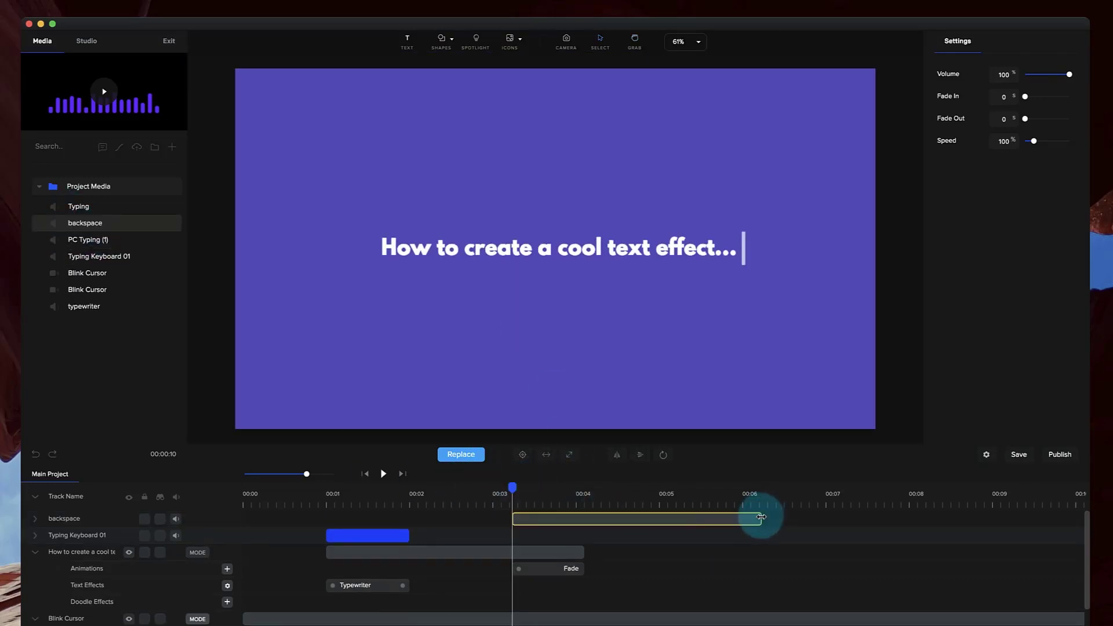
{"action": "left_click", "coordinate": [383, 473]}
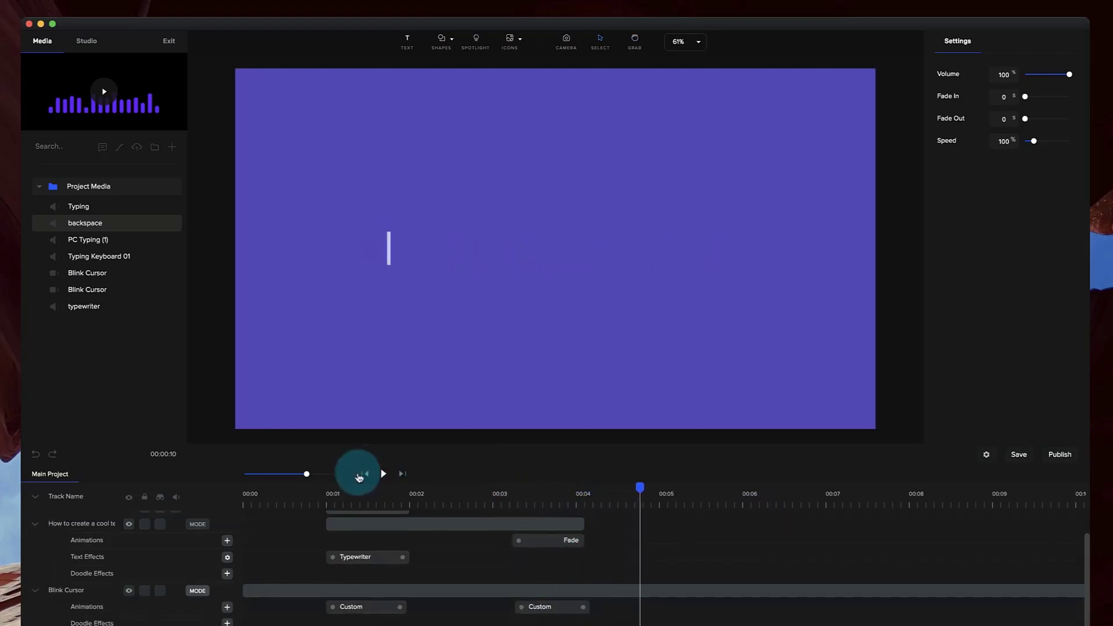
- Rewind to the start and play back the finished text effect
{"action": "left_click", "coordinate": [358, 473]}
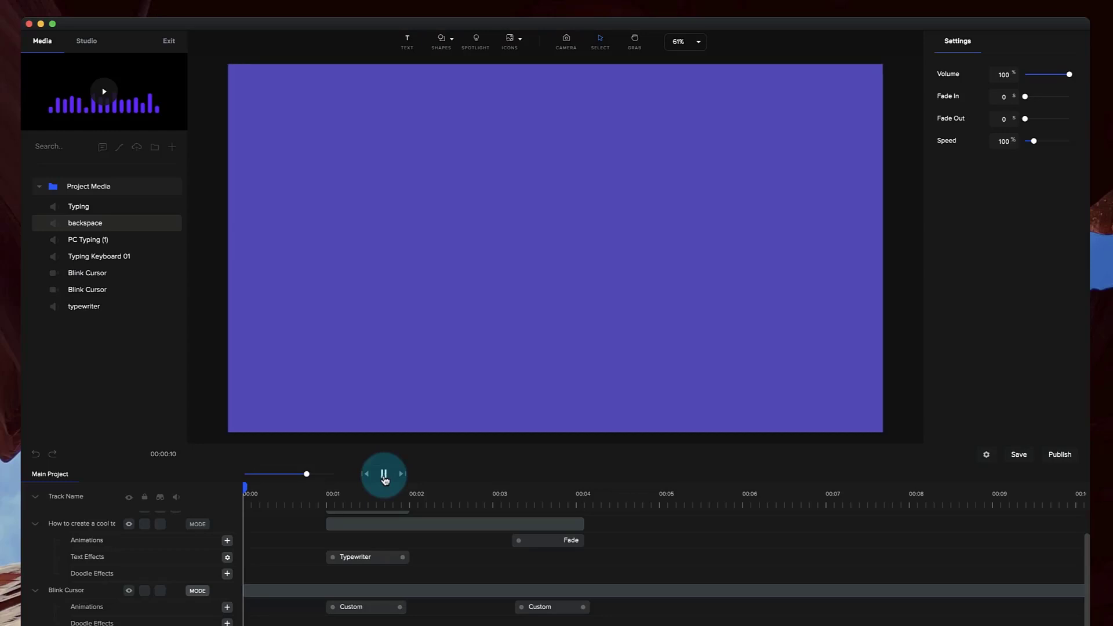
{"action": "left_click", "coordinate": [384, 474]}
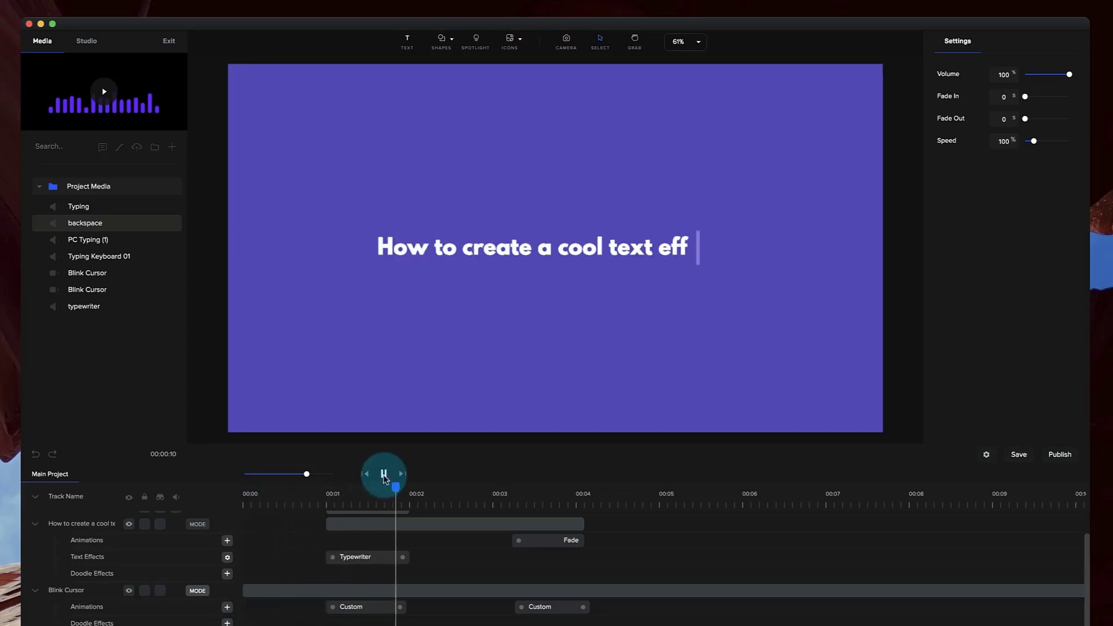